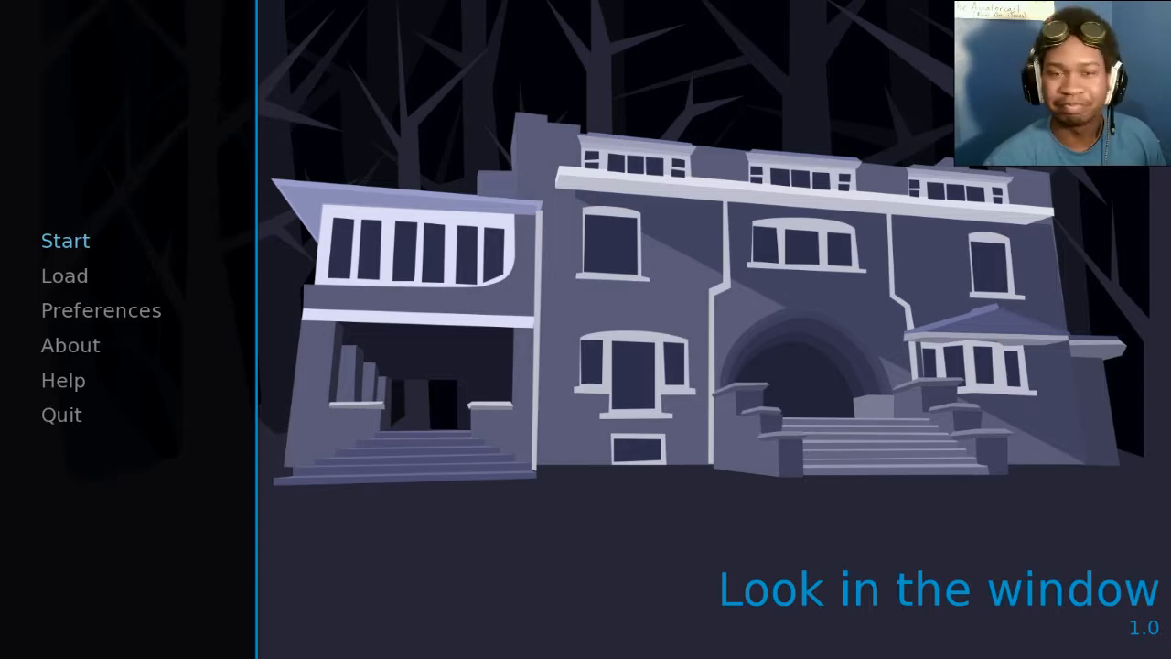
Start a new playthrough from the main menu and read the opening narration
left_click(66, 241)
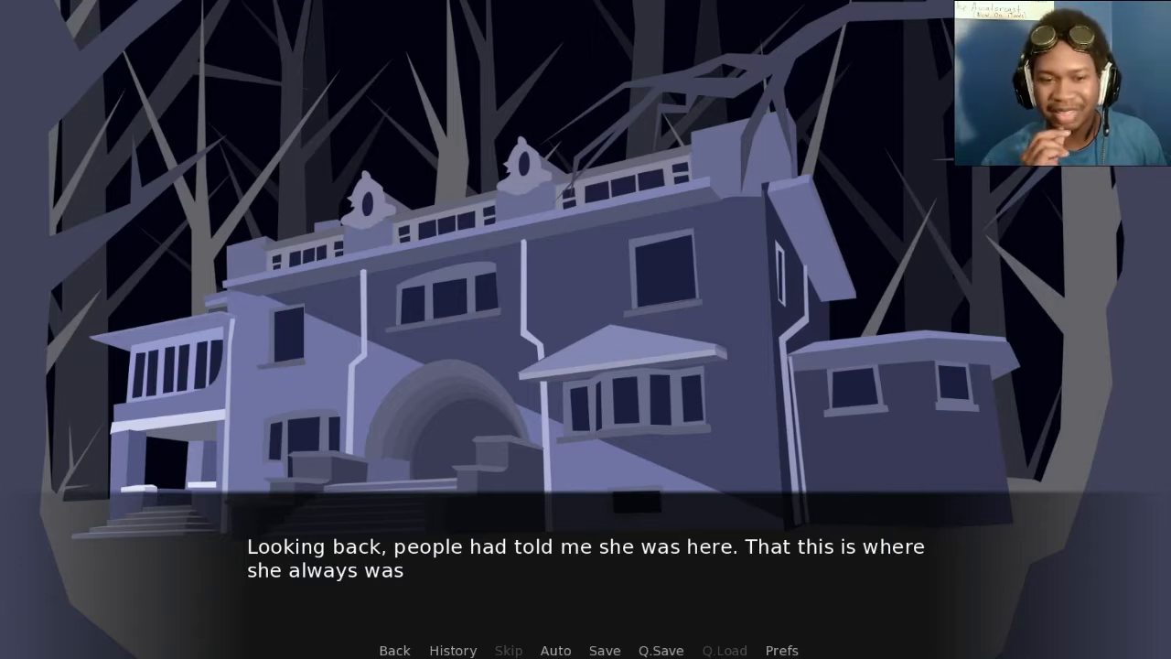
Advance the narration to the lit window close-up and "Will I touch her?"
left_click(586, 366)
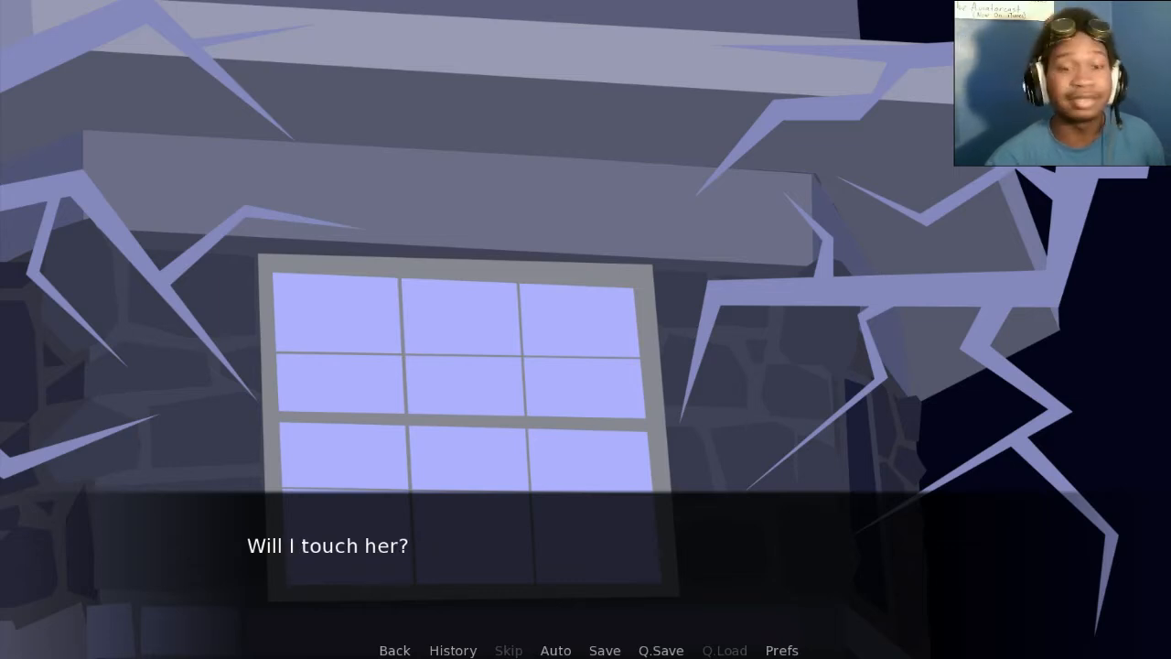
left_click(586, 366)
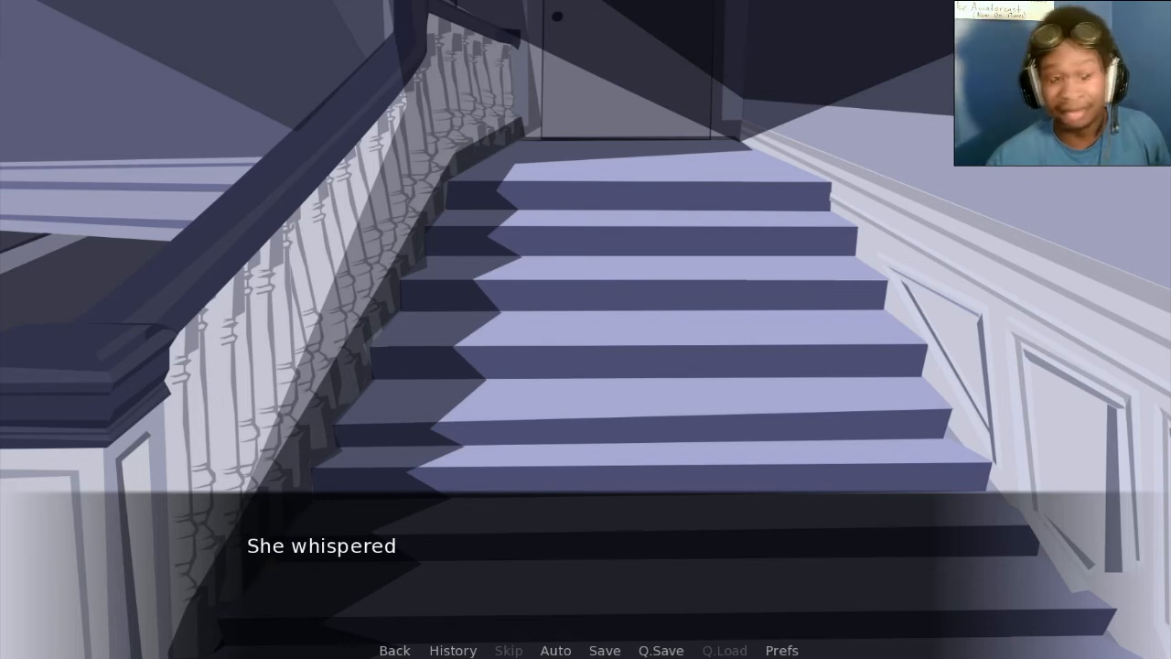
Continue past "She whispered" to the staircase choice between Face her and Leave now
left_click(586, 366)
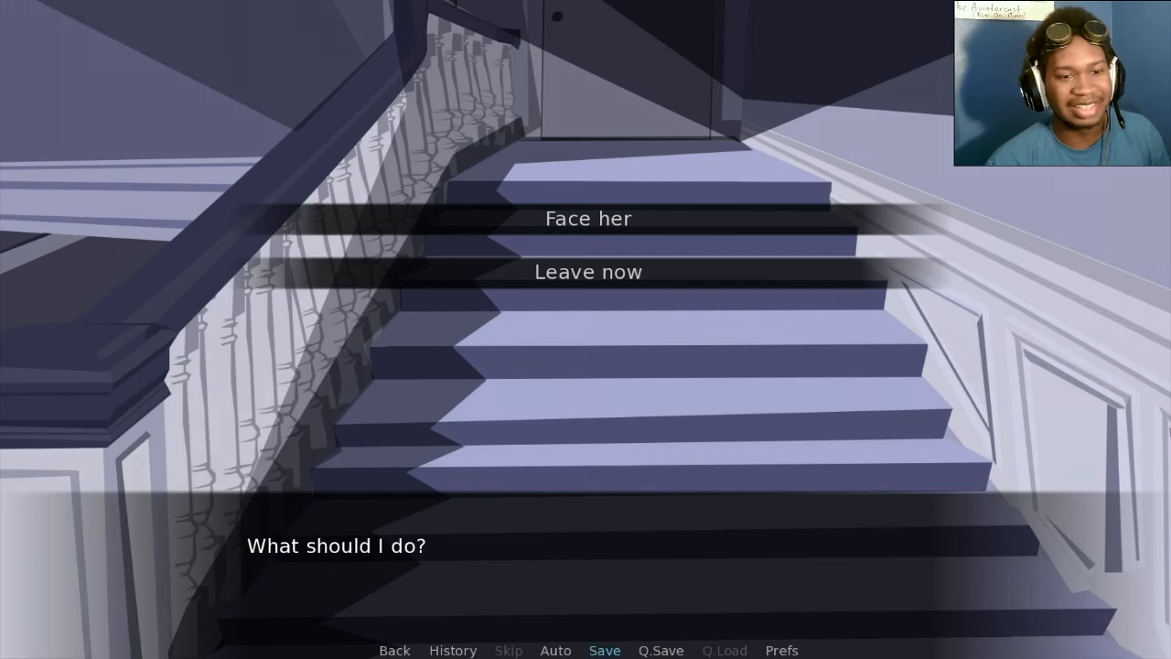
left_click(604, 649)
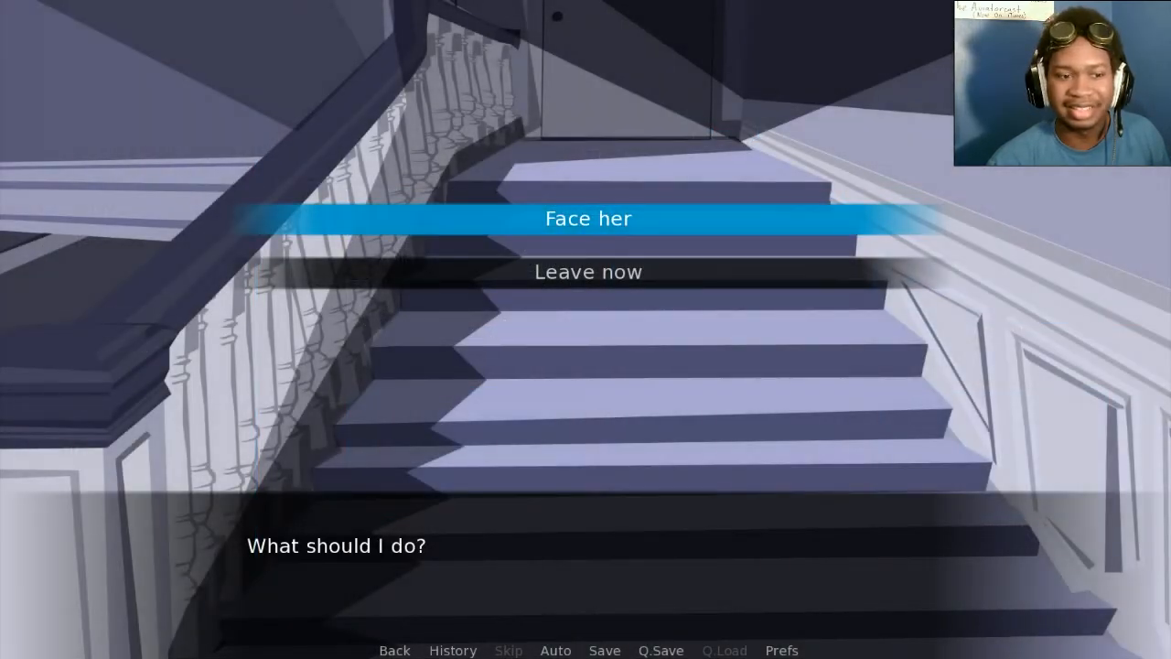
Choose Face her at the staircase and read on toward the pale freckles line
left_click(587, 218)
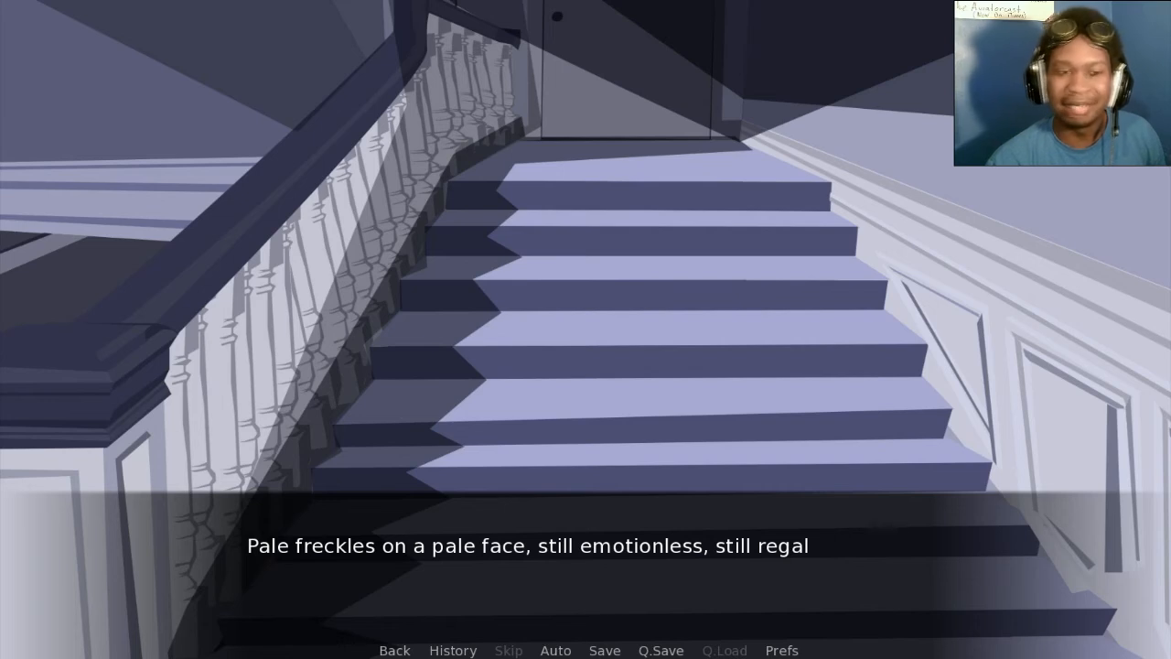
left_click(585, 366)
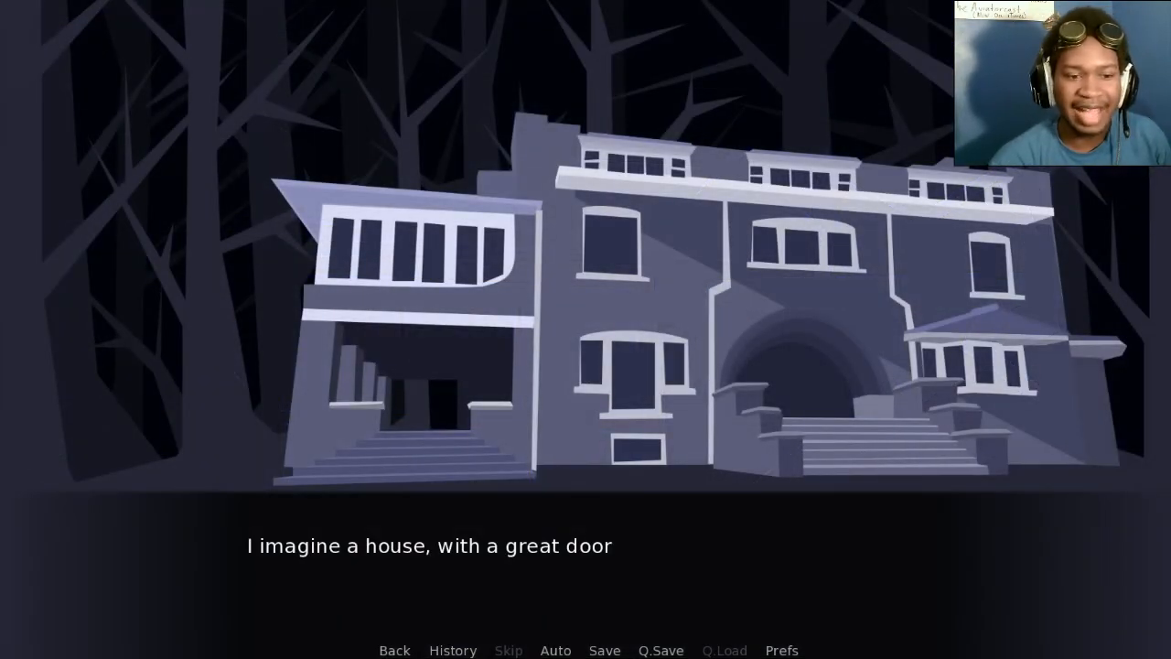
Advance to "I imagine a house, with a great door" and back to the staircase choice
left_click(585, 366)
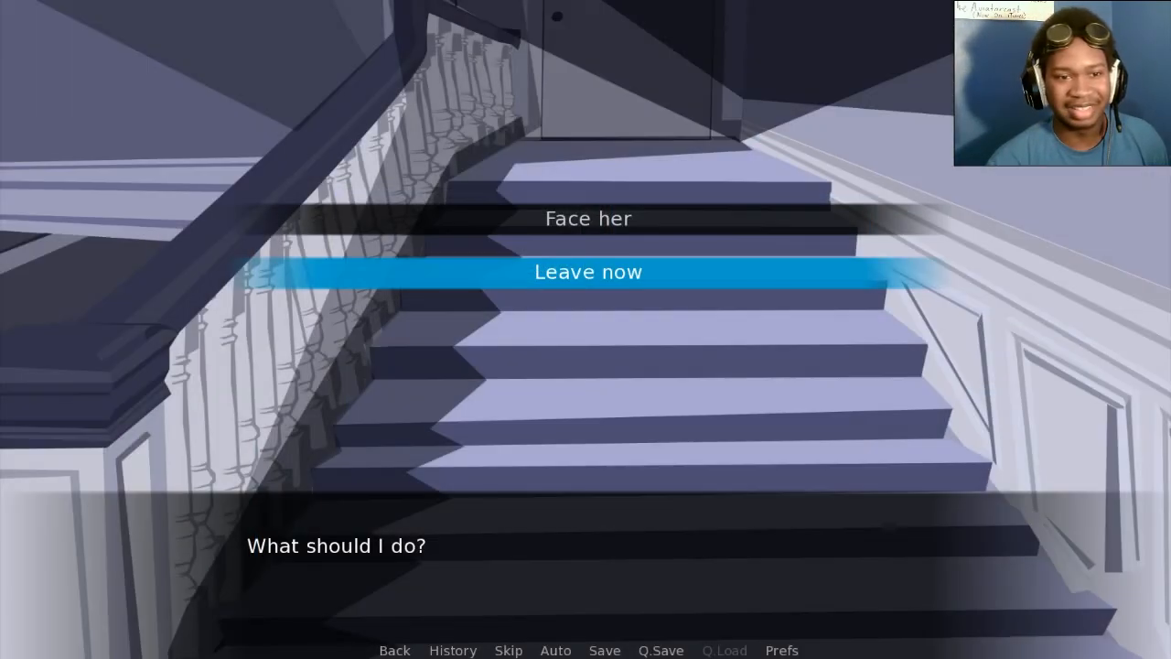
Choose Leave now so the scene dissolves into a car dashboard
left_click(589, 271)
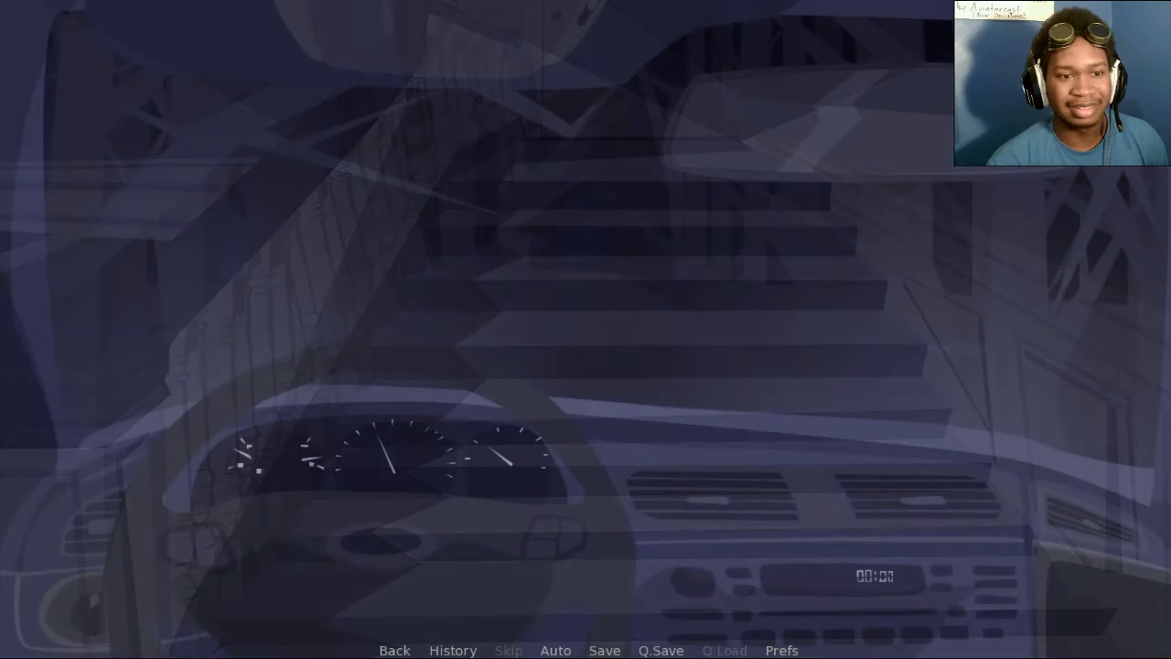